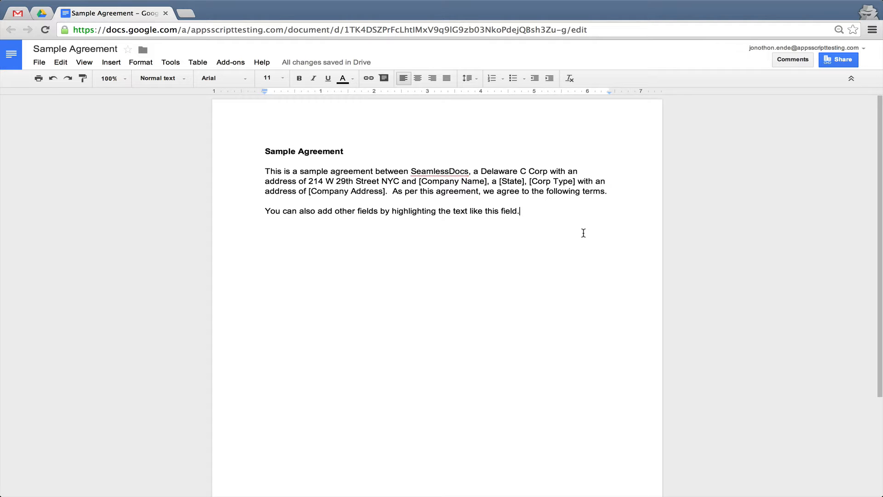
mouse_move(447, 172)
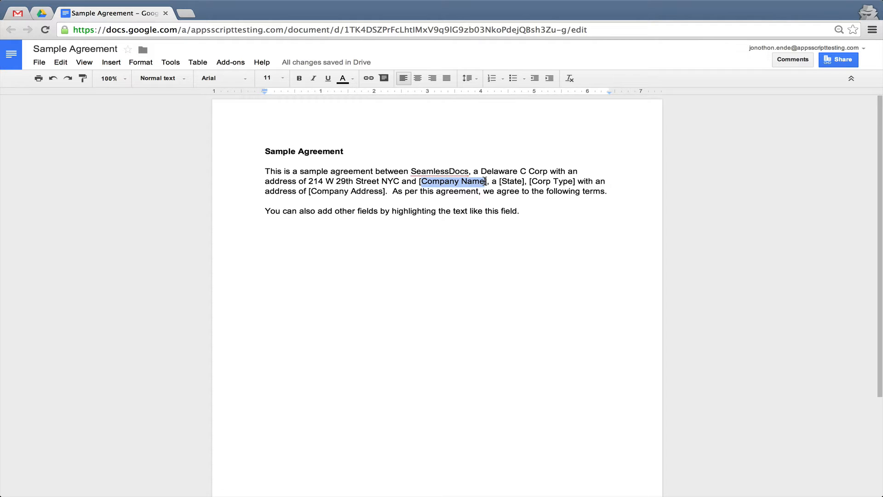
Step: Auto-detect fields to tag the Company Name, State, Corp Type and Company Address placeholders
left_click(230, 62)
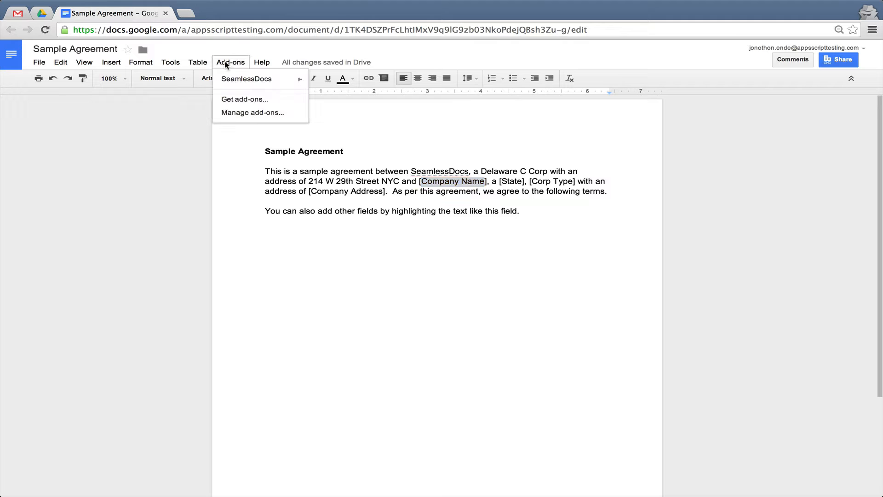
left_click(366, 161)
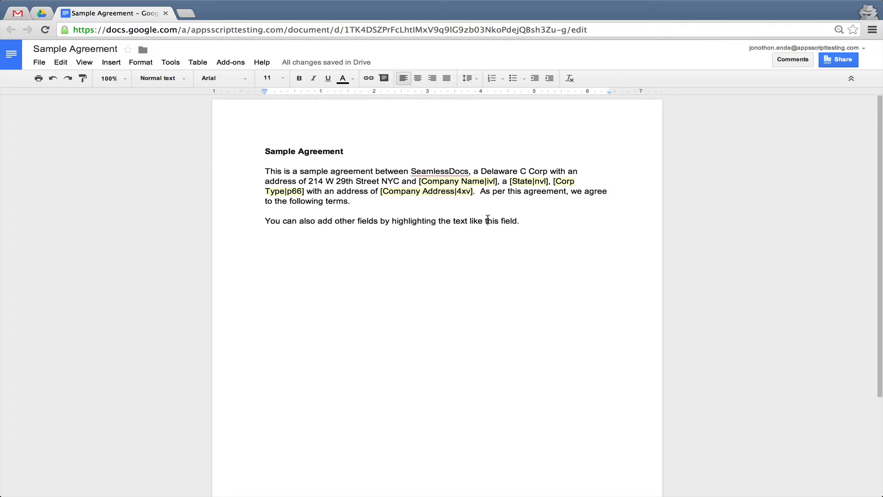
Step: Tag the phrase 'this field' as an encrypted, required SeamlessDocs text field (z57)
double_click(488, 220)
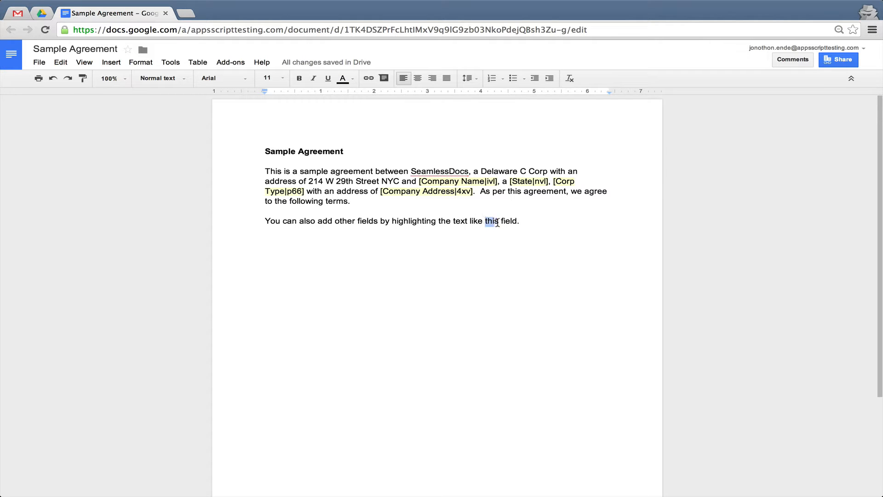
left_click_drag(486, 221, 516, 221)
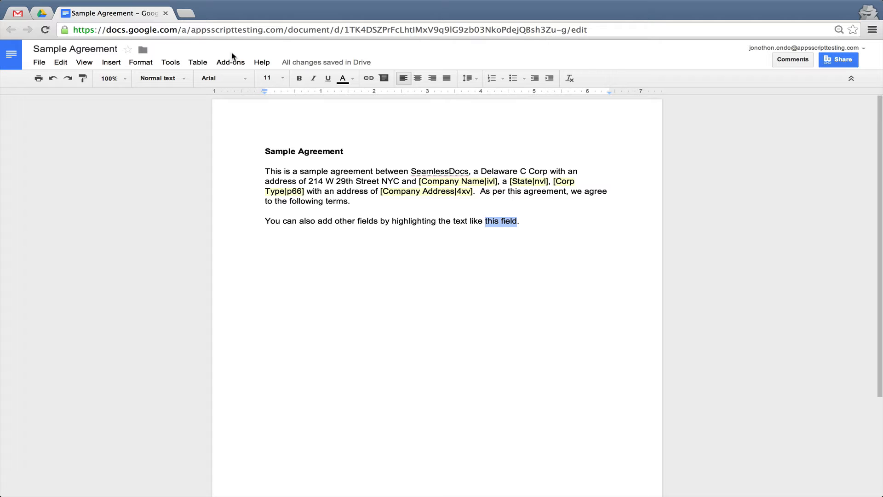
left_click(231, 62)
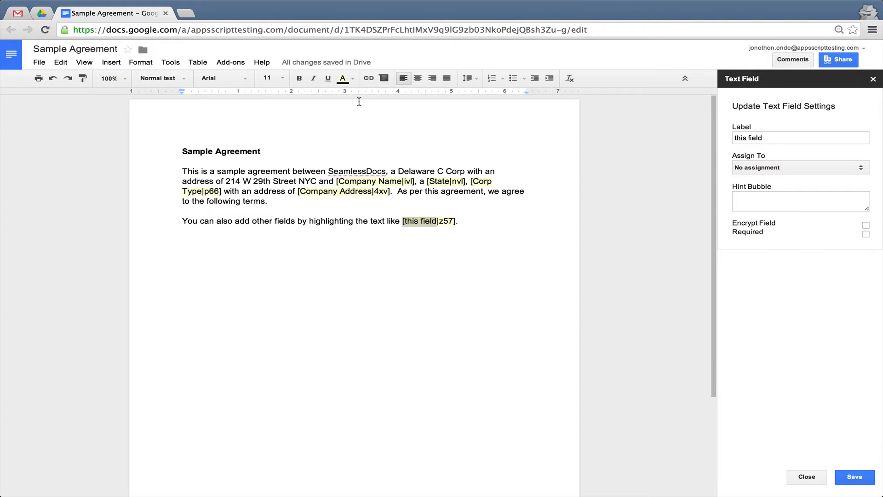
mouse_move(713, 165)
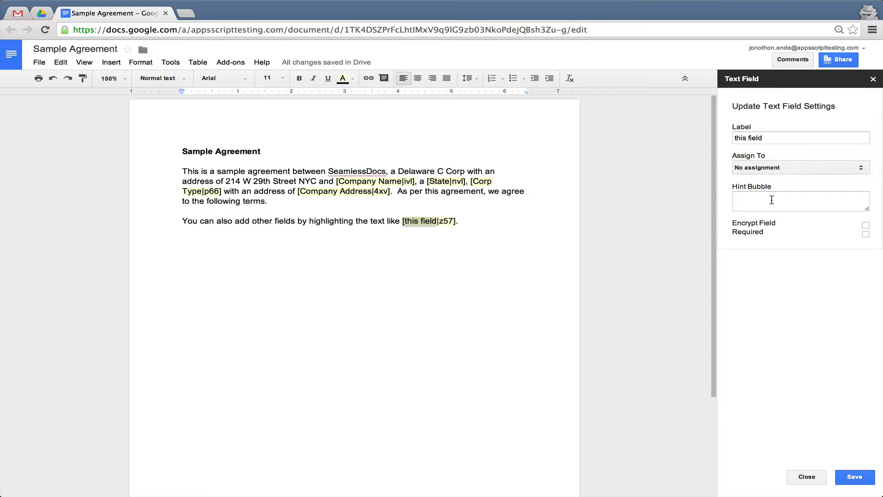
mouse_move(850, 219)
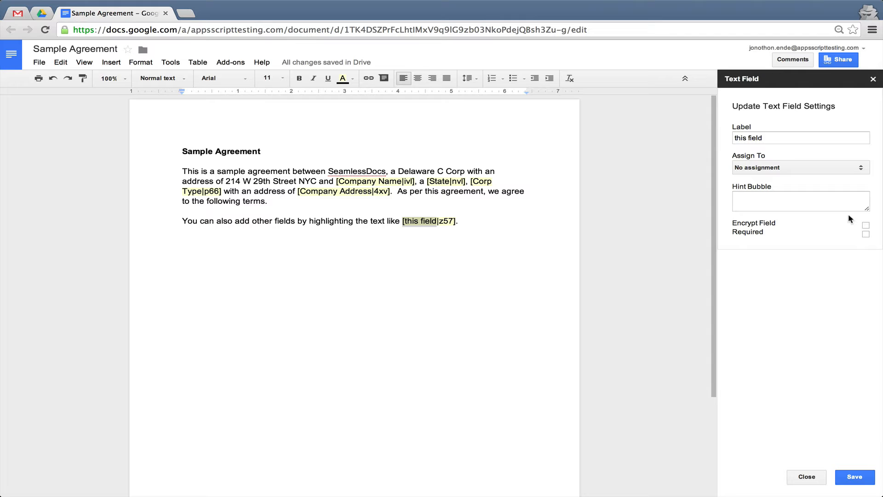
left_click(866, 225)
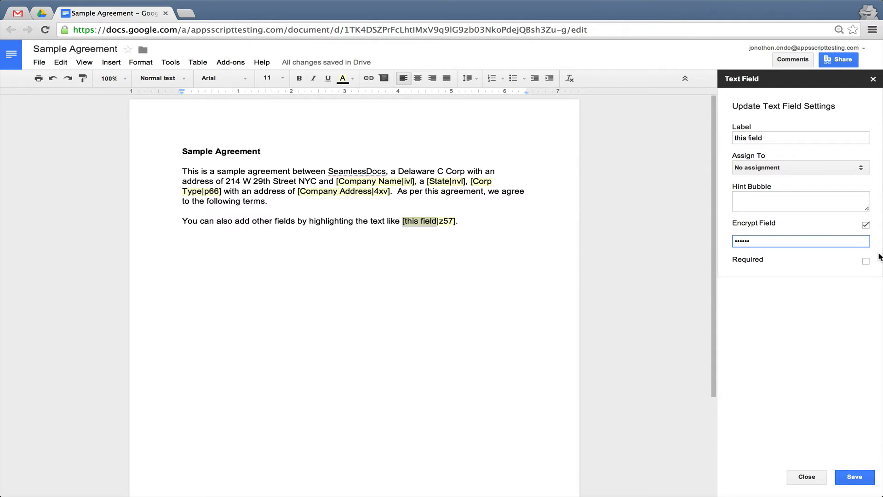
left_click(866, 261)
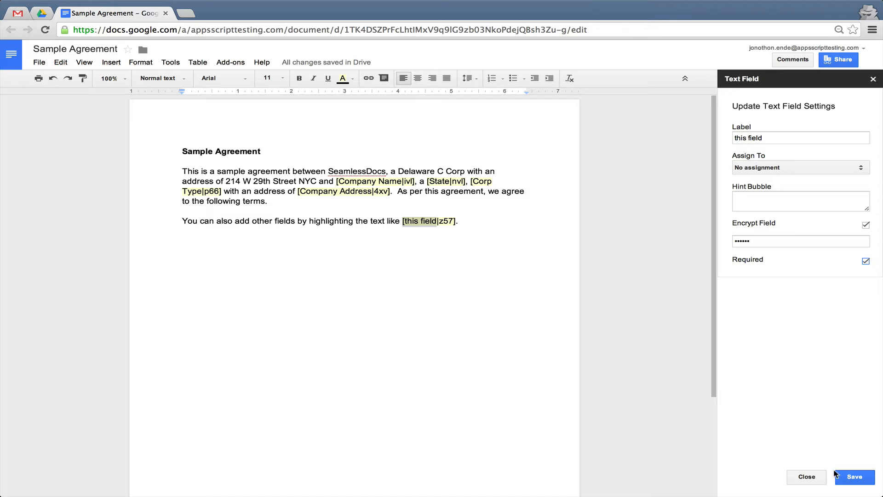
left_click(807, 477)
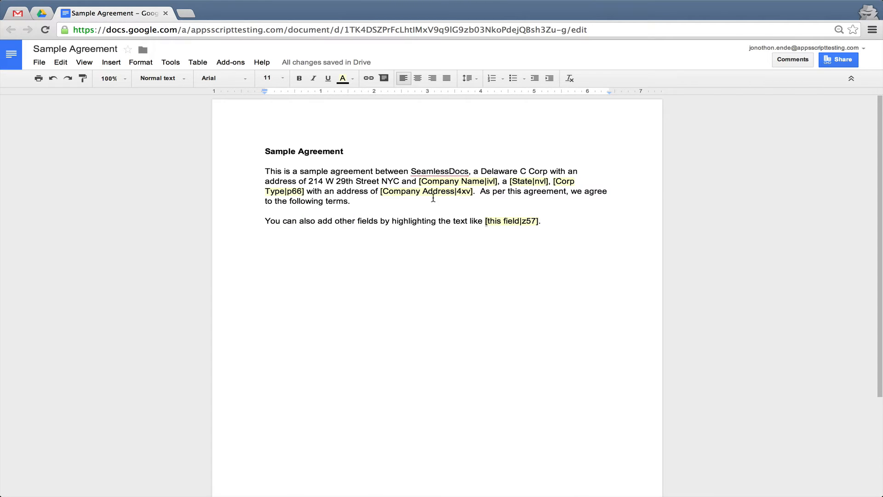
Step: Add an unknown signer referenced as Company plus a known signer, and save the signers
left_click(231, 62)
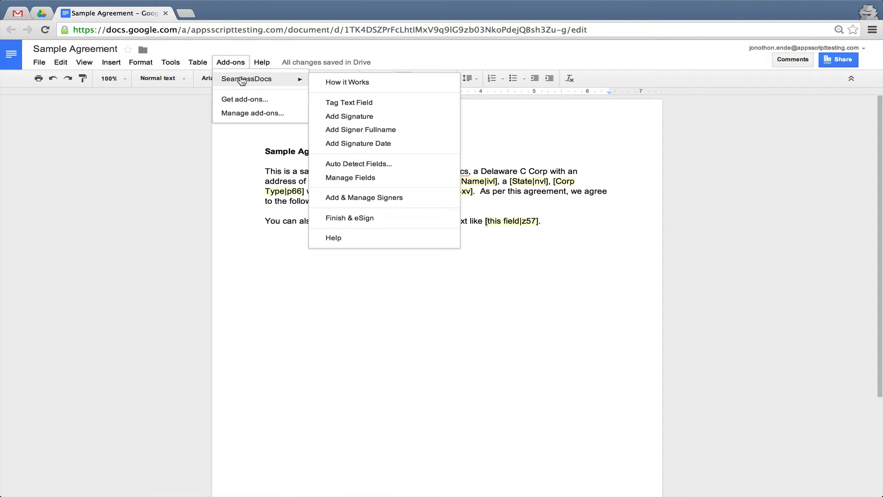
mouse_move(364, 203)
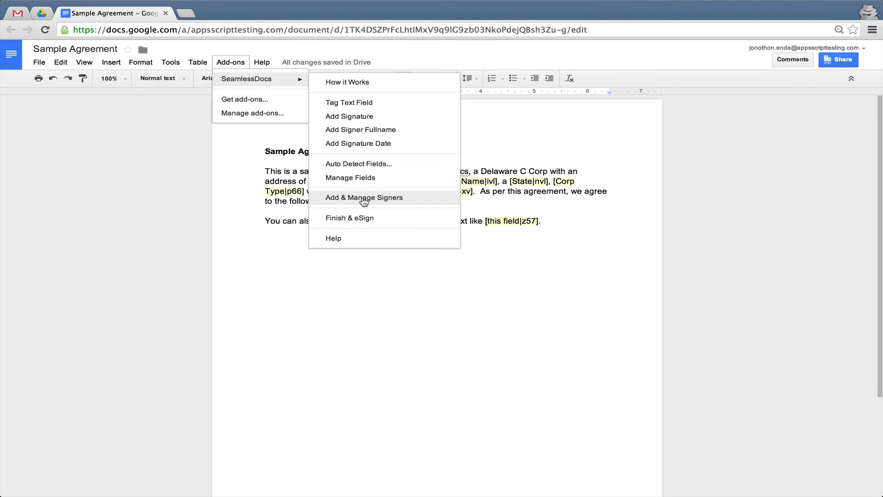
left_click(364, 197)
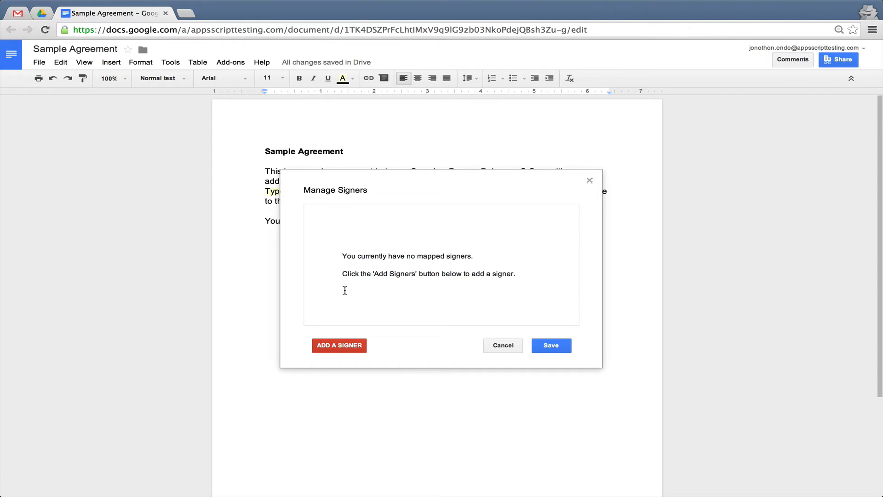
left_click(339, 345)
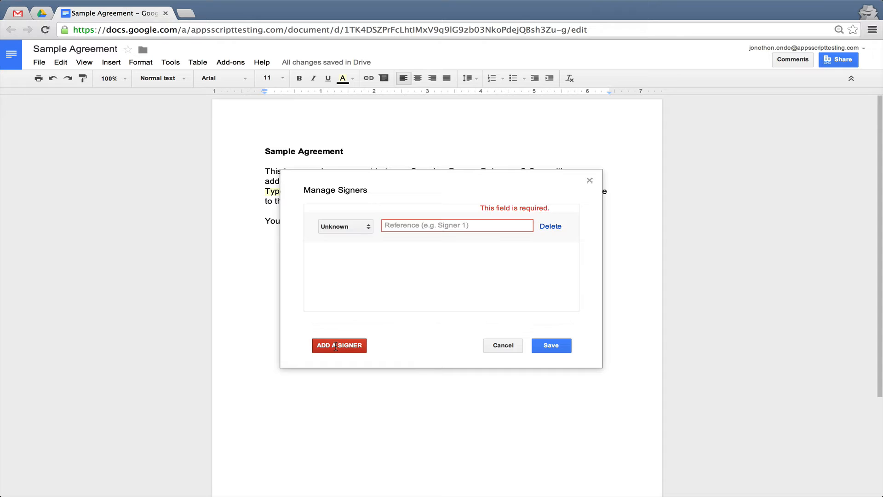
type("Company")
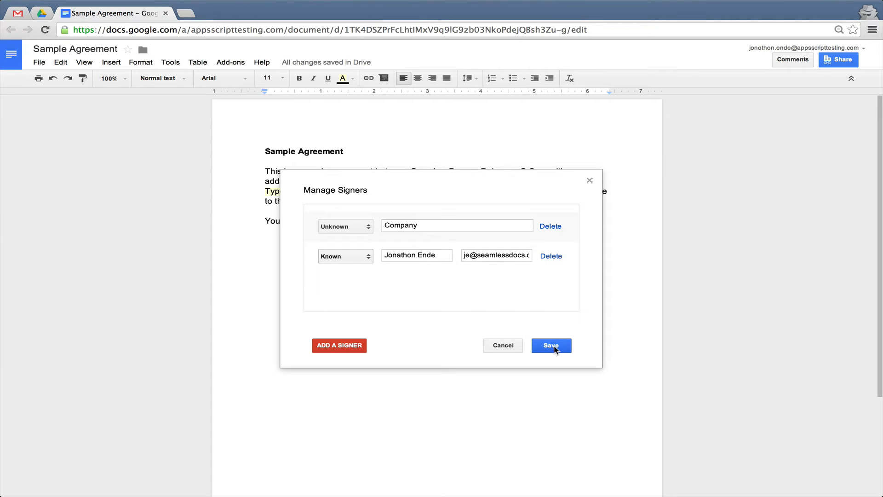
left_click(551, 346)
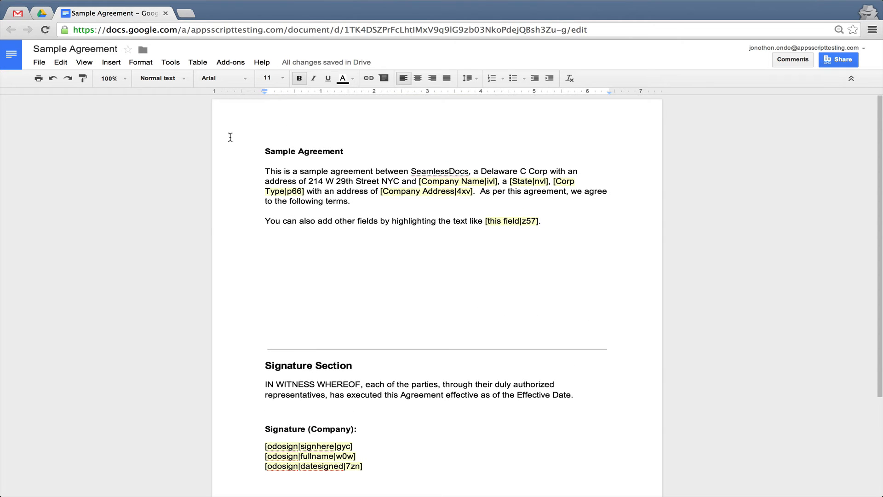
Step: Finish the document for eSigning and view the generated SeamlessDoc in a new tab
left_click(230, 62)
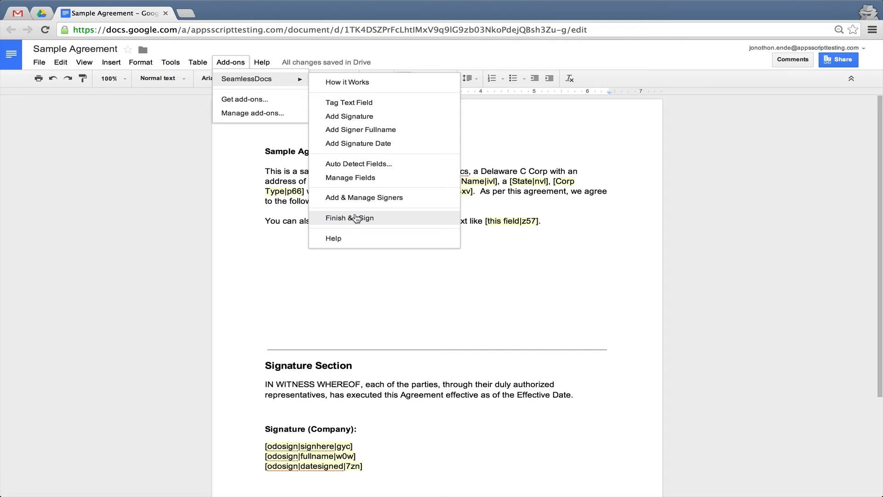
left_click(349, 218)
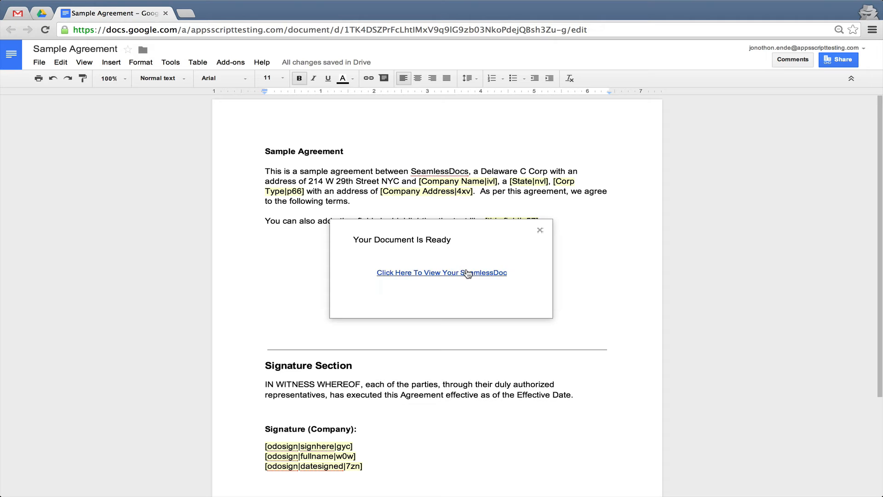
left_click(441, 273)
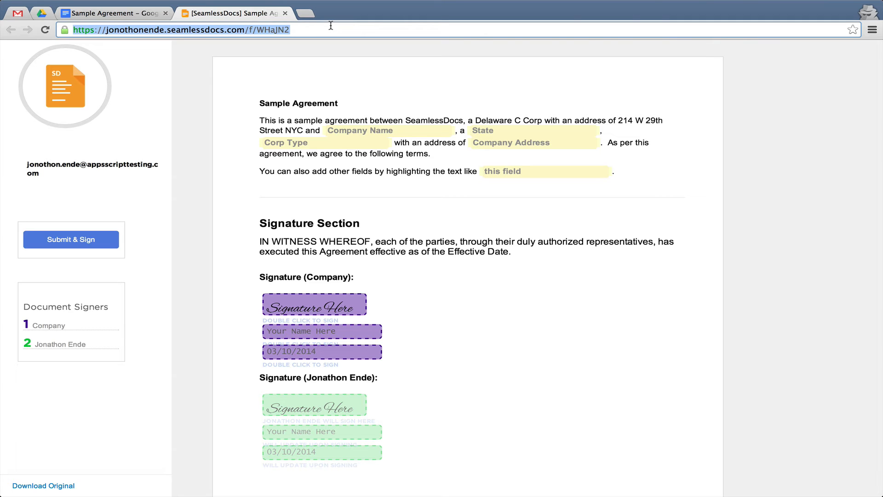
Step: Fill in ABC Widgets, Delaware, Corporation and an address beginning '345 Seamless'
left_click(365, 131)
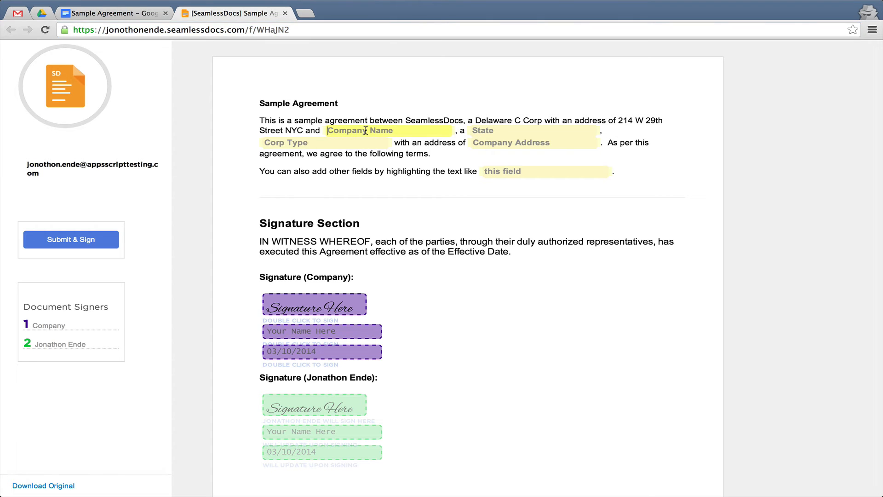
type("A")
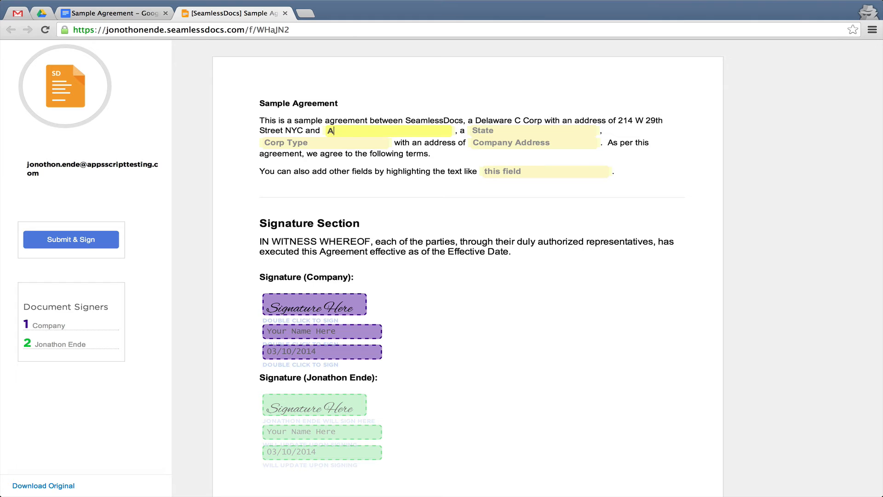
type("ABC Widgets")
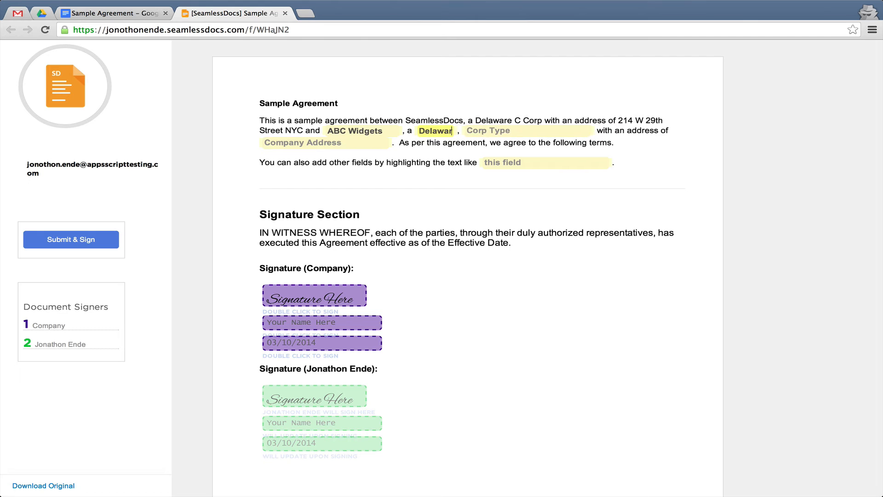
type("Co")
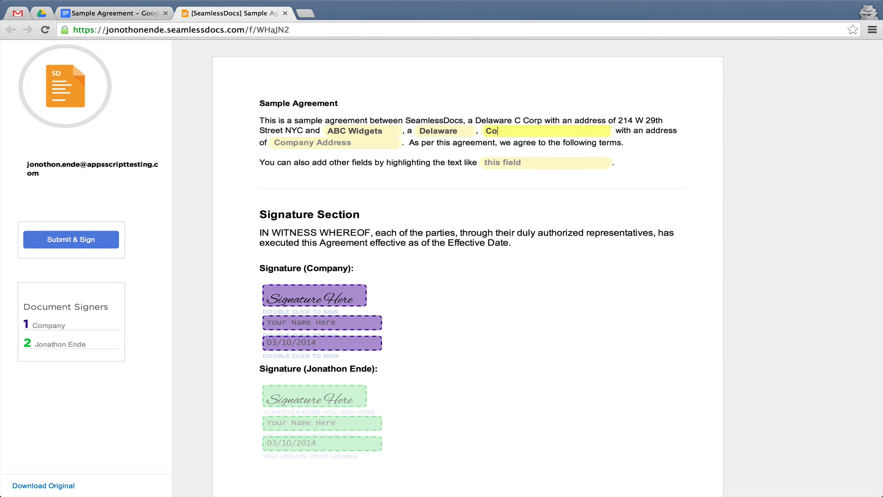
type("rporation")
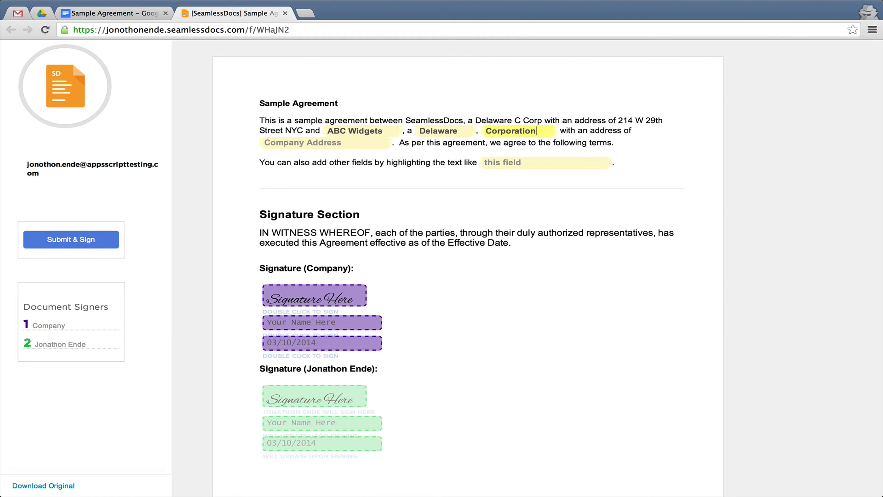
type("345")
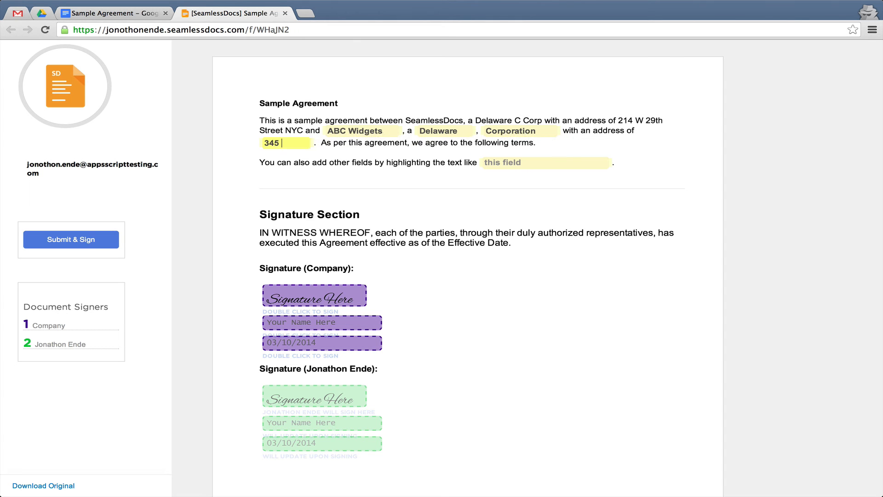
type("Seamless")
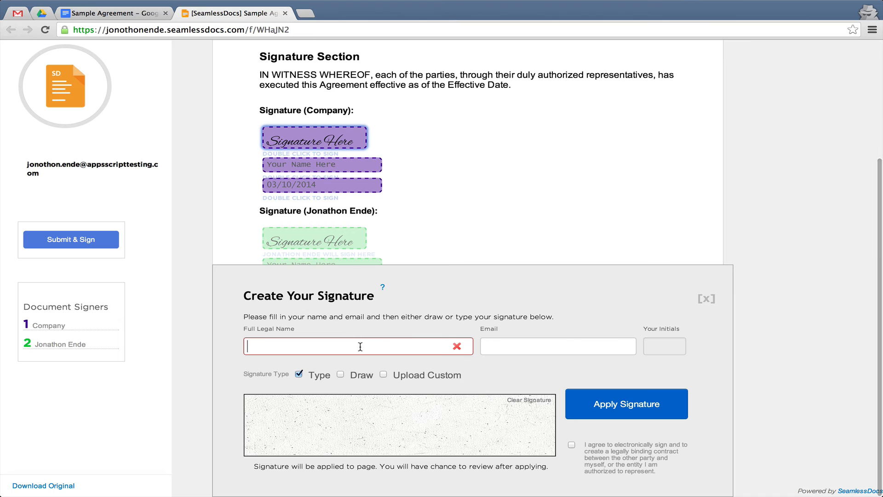
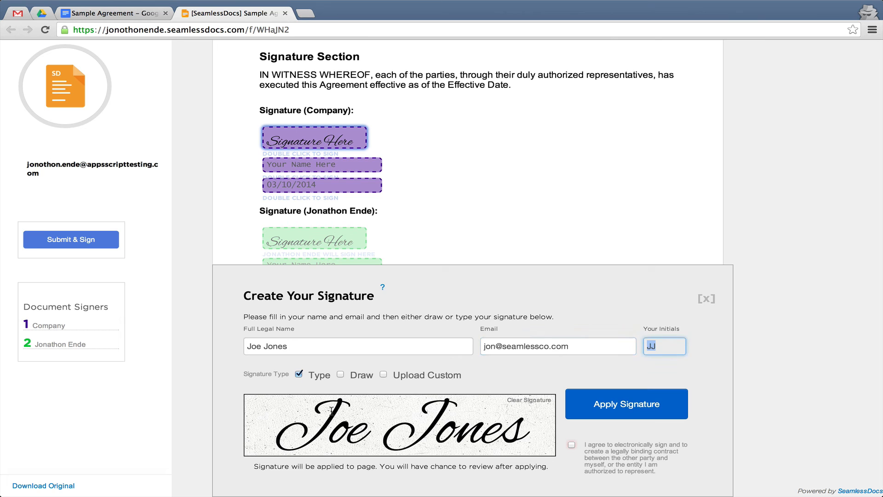
left_click(340, 374)
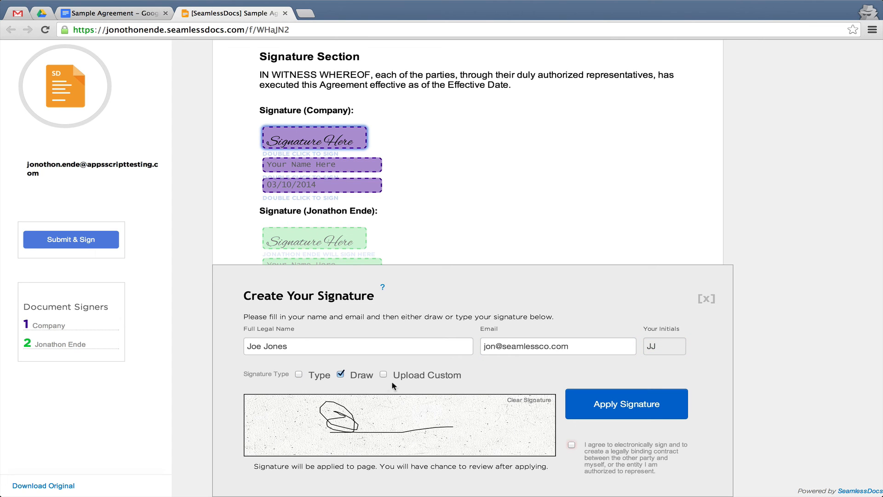
left_click(574, 444)
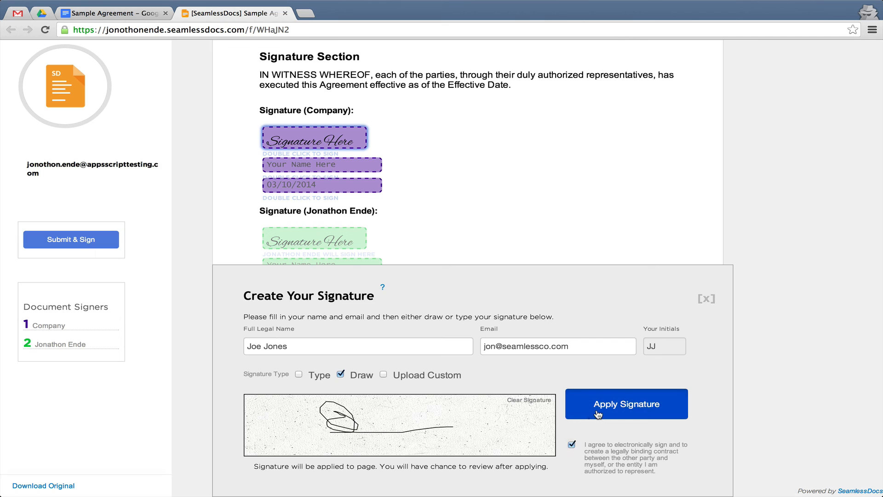
left_click(627, 404)
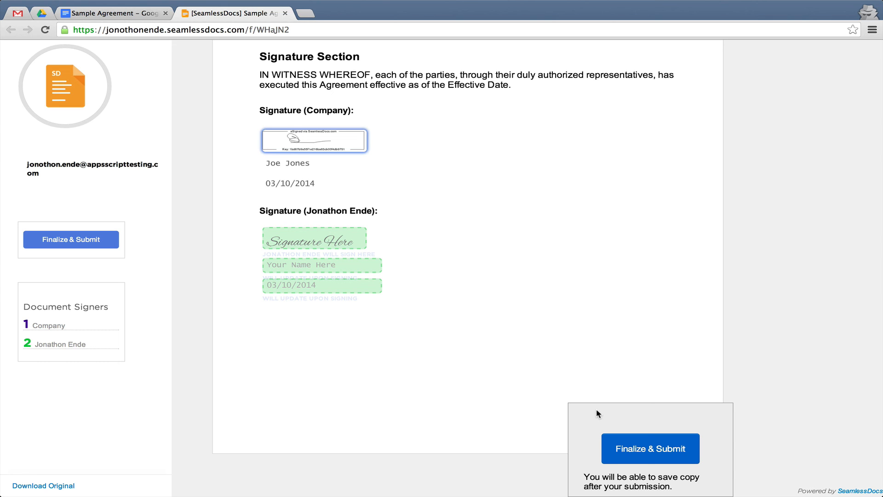
mouse_move(618, 450)
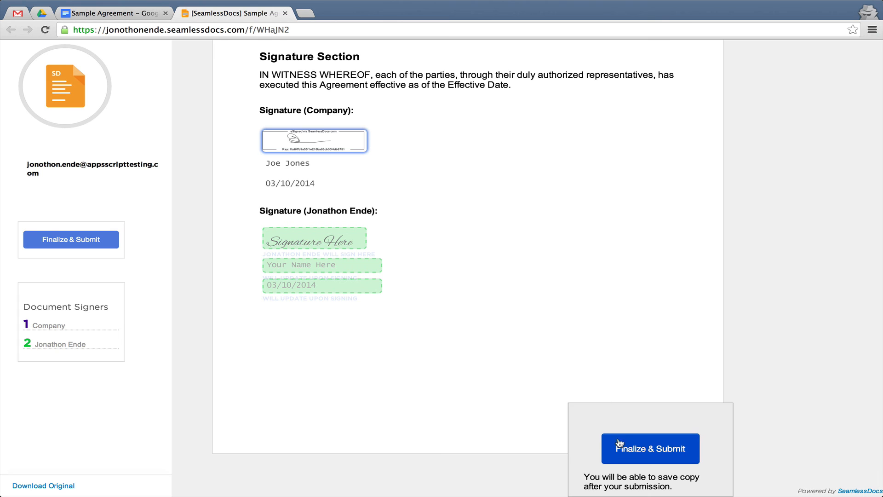
Step: Finalize and submit the signed agreement, reaching the 'Almost done' confirmation page
left_click(651, 448)
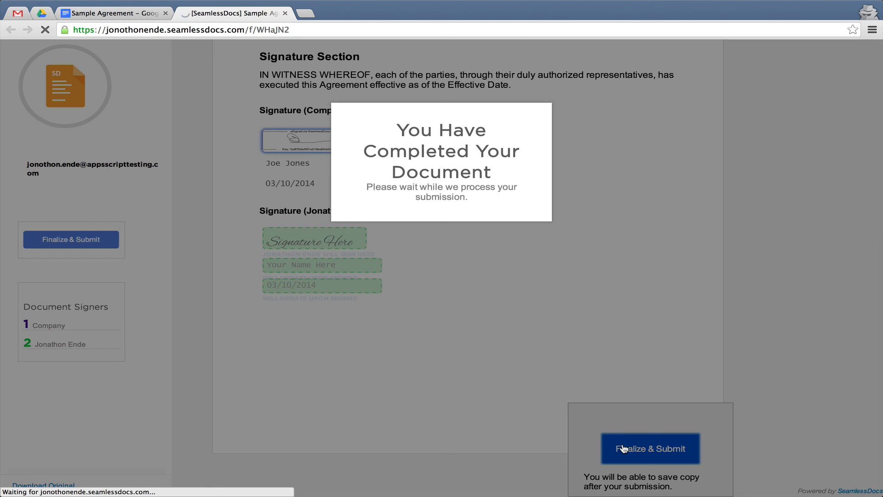
left_click(652, 448)
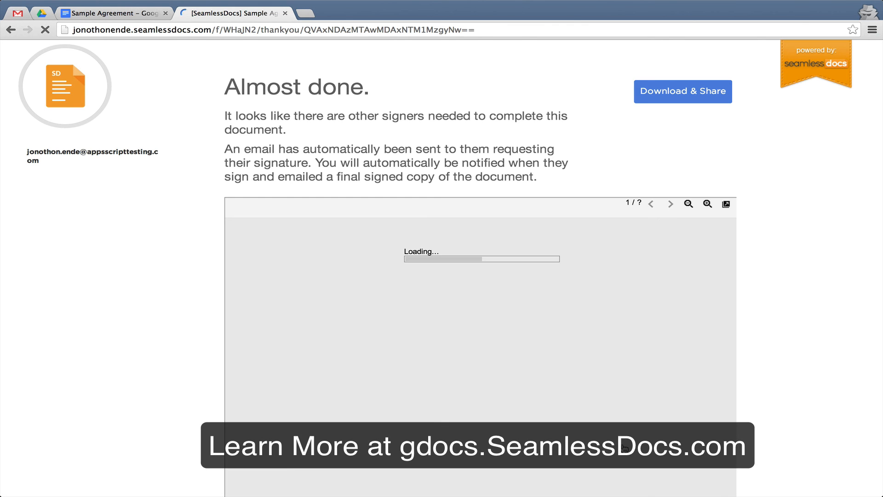